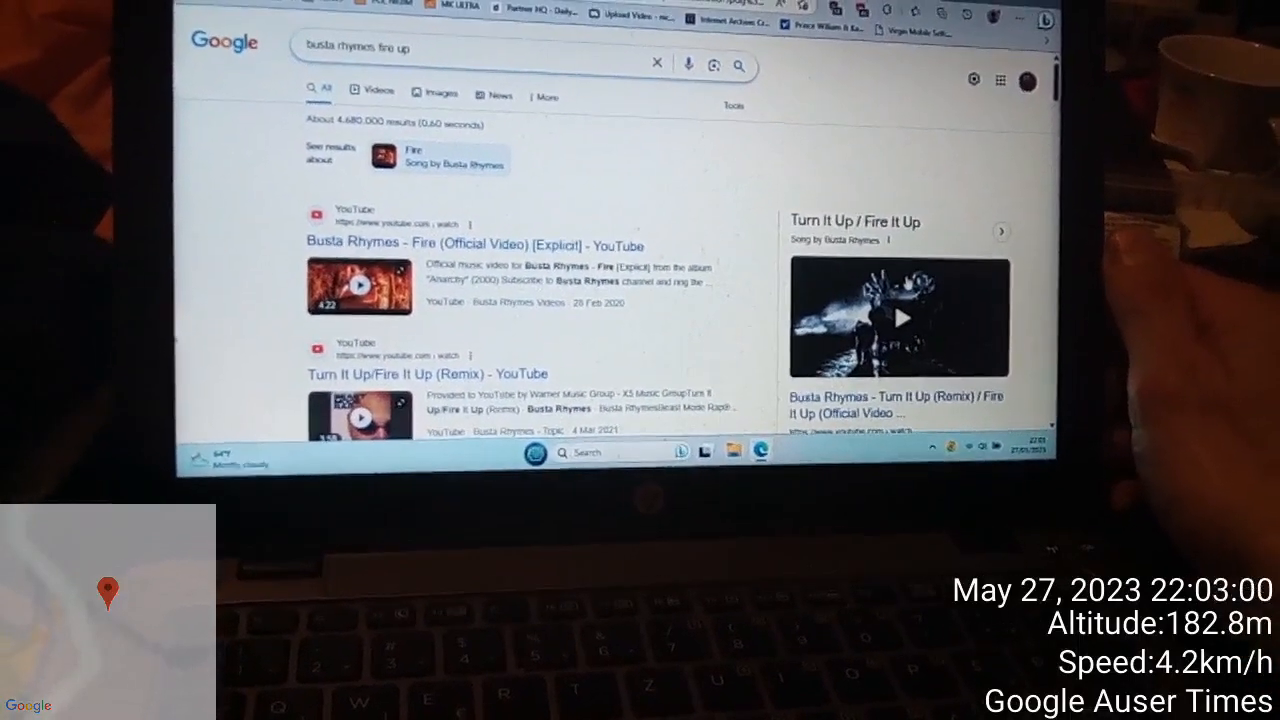
{"action": "mouse_move", "coordinate": [640, 300]}
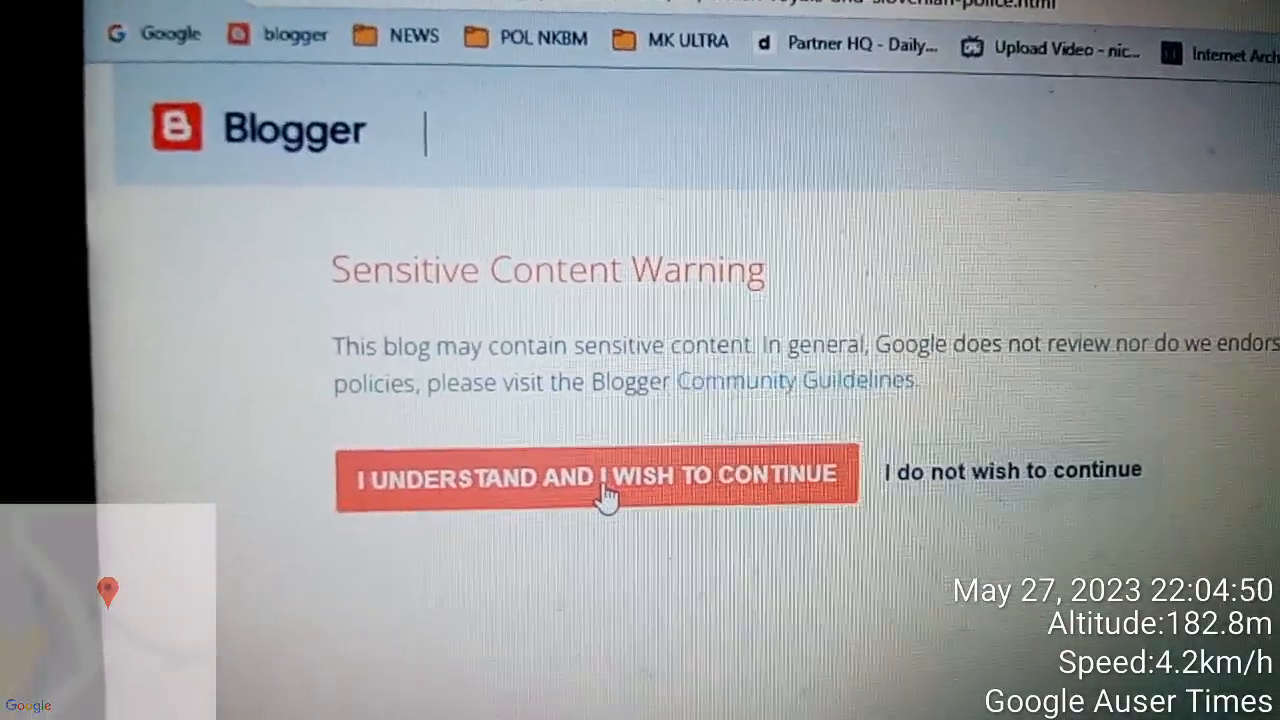
- Continue past the sensitive content warning and read through the British royals post to the end
{"action": "left_click", "coordinate": [598, 476]}
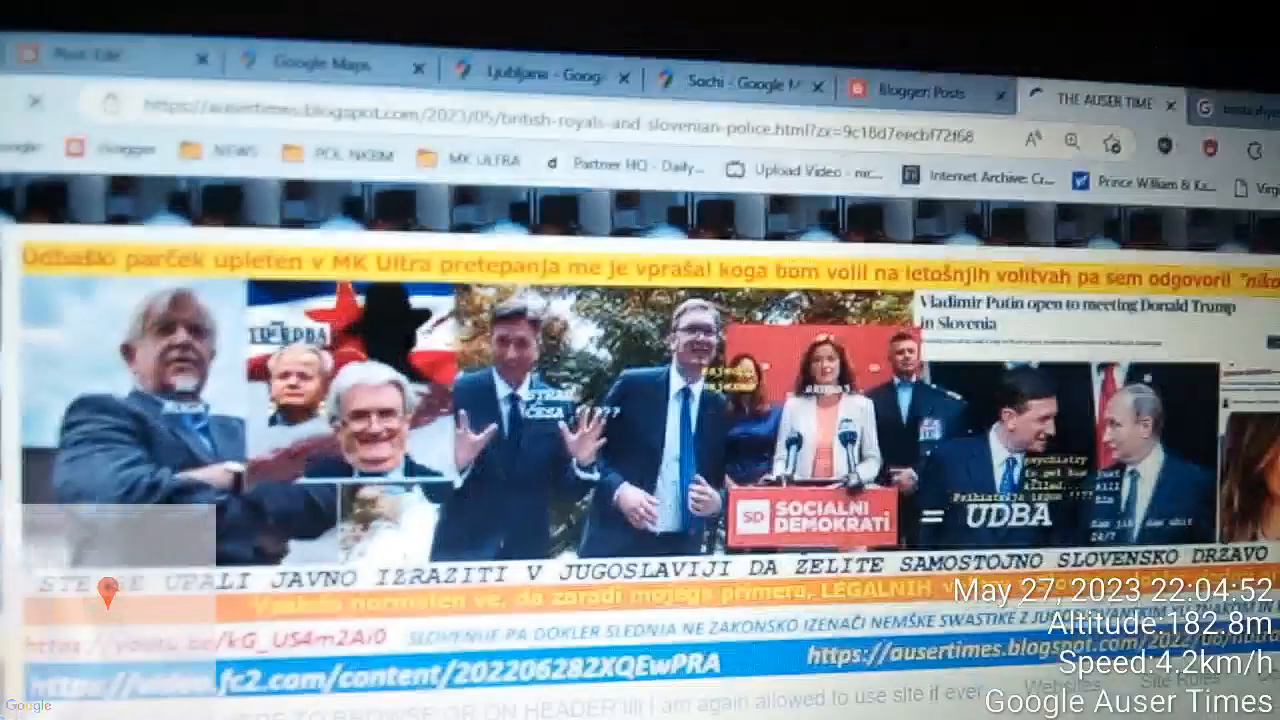
{"action": "scroll", "scroll_direction": "down", "scroll_amount": 3}
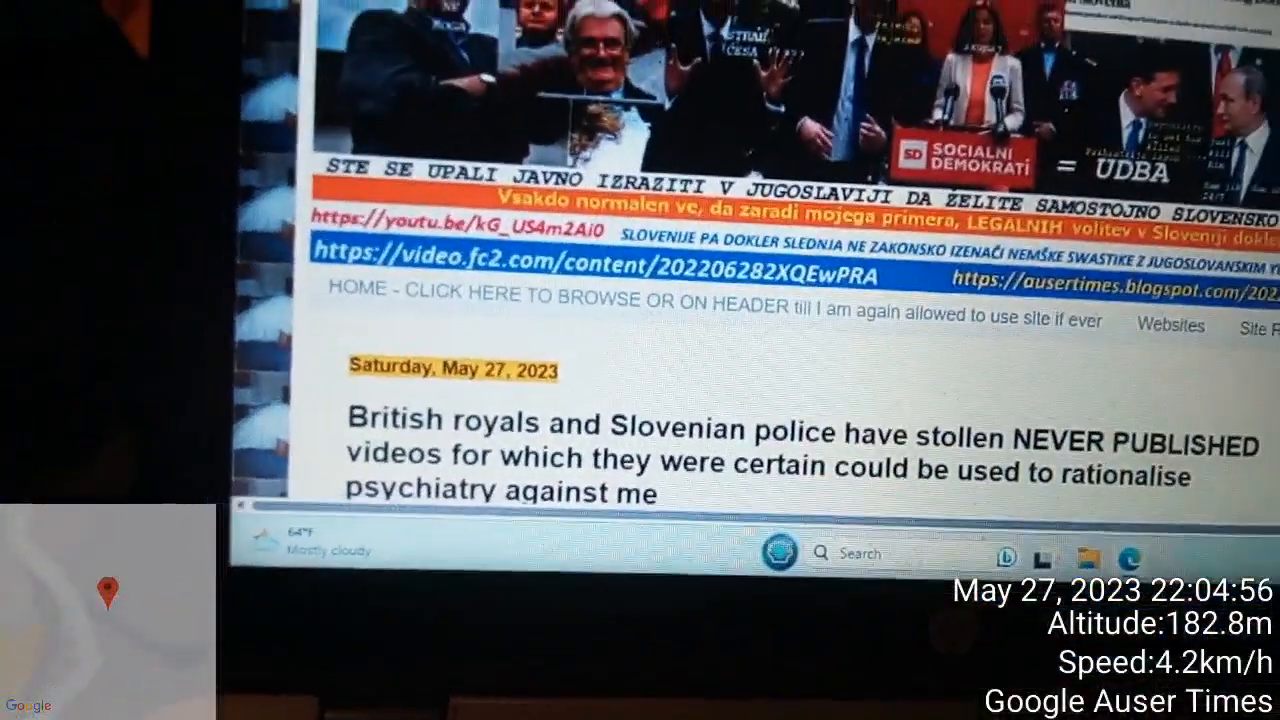
{"action": "scroll", "scroll_direction": "down", "scroll_amount": 3}
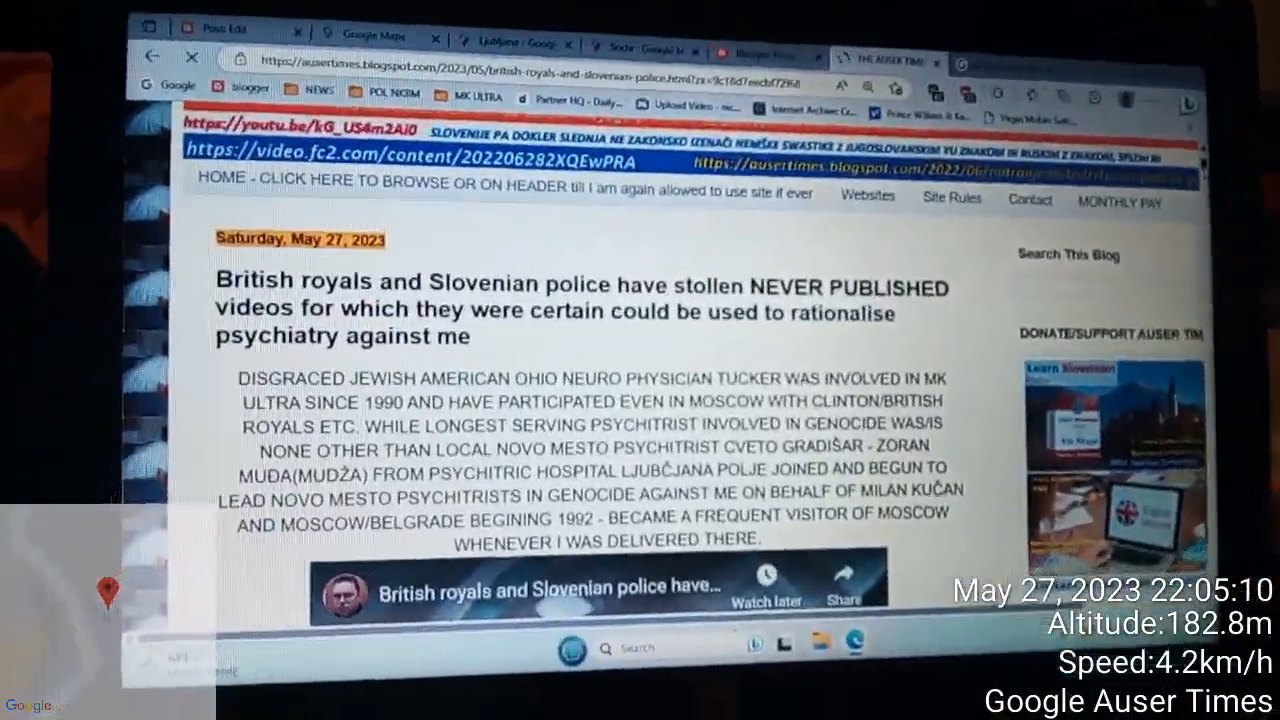
{"action": "scroll", "scroll_direction": "down", "scroll_amount": 3}
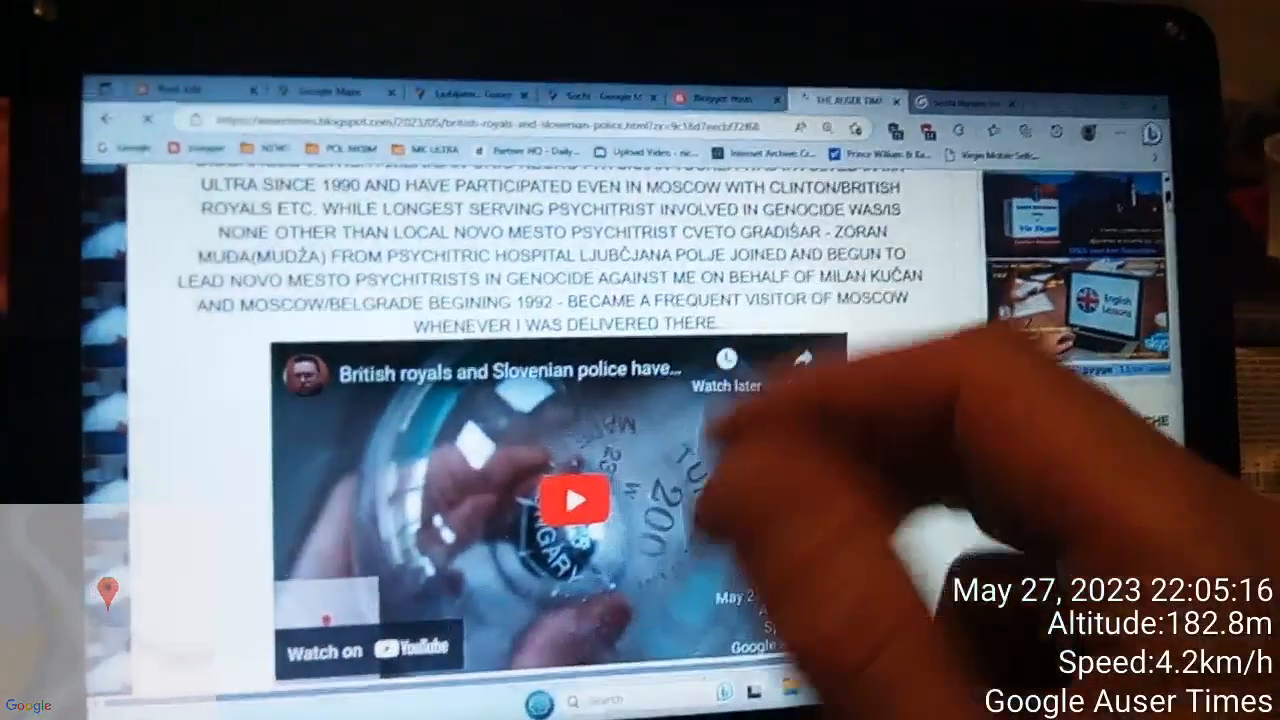
{"action": "scroll", "scroll_direction": "down", "scroll_amount": 3}
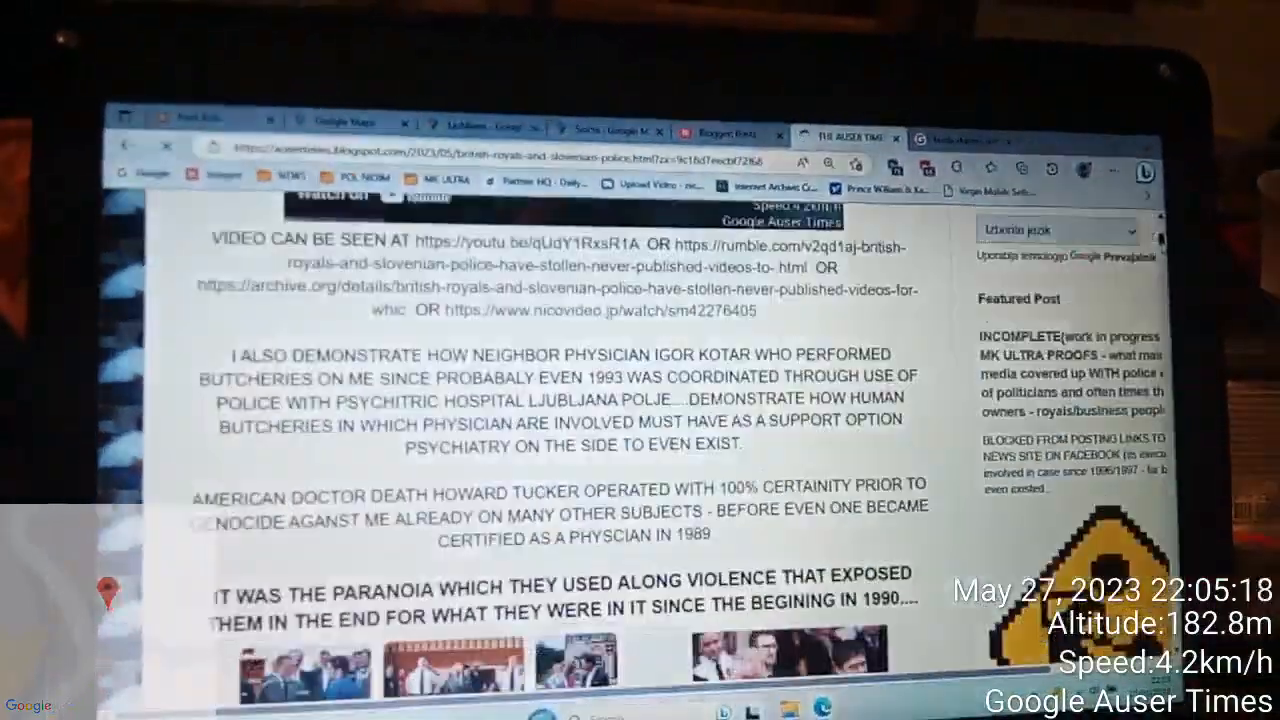
{"action": "scroll", "scroll_direction": "down", "scroll_amount": 3}
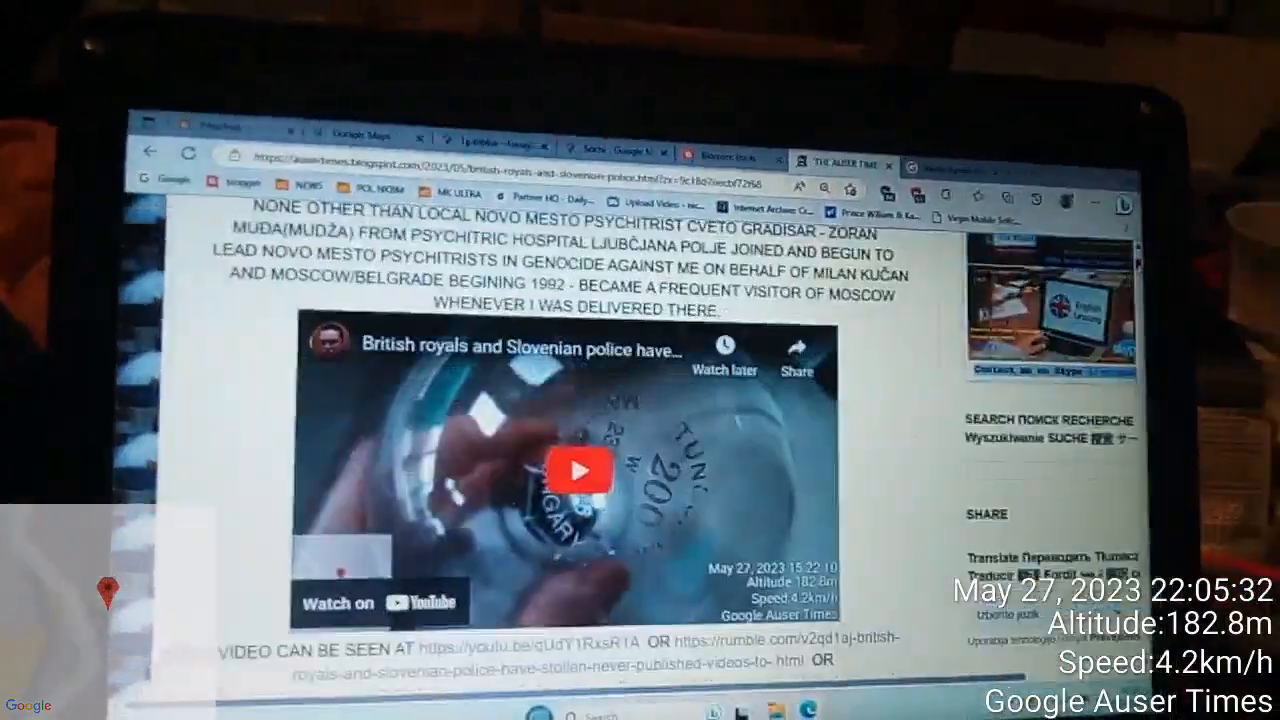
{"action": "scroll", "scroll_direction": "down", "scroll_amount": 3}
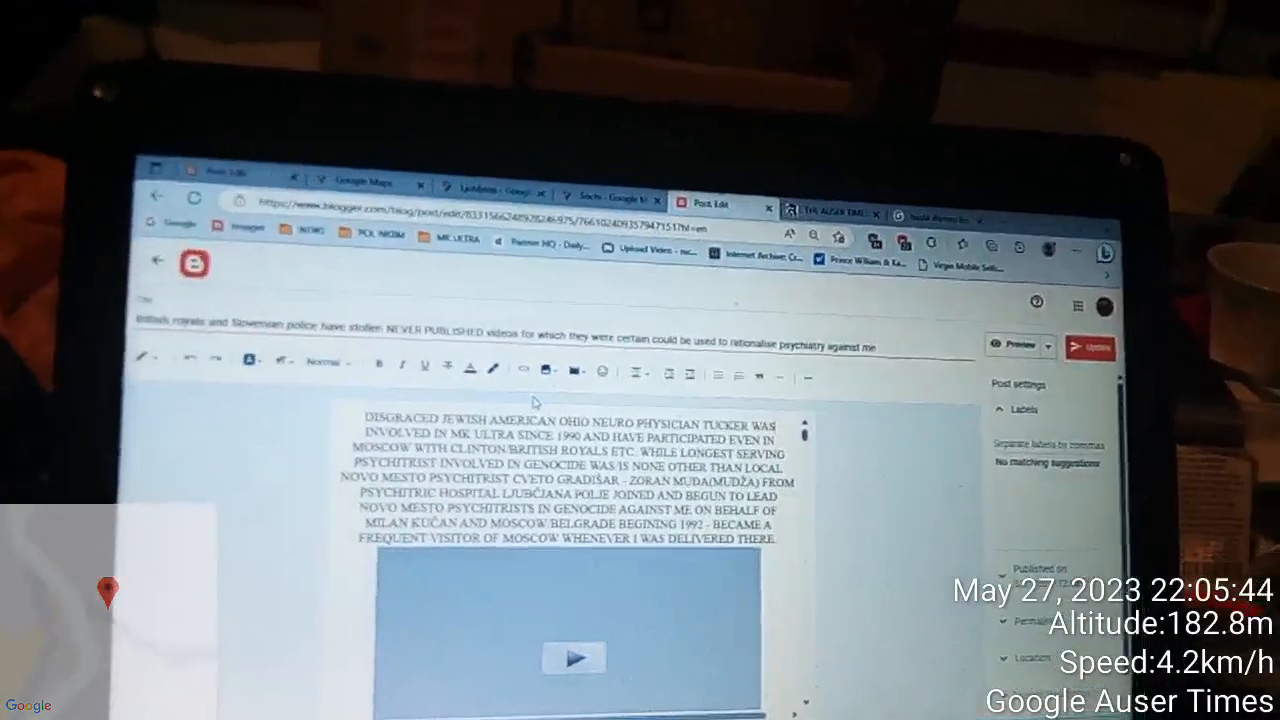
- Start inserting an image into the post via Upload from computer and Choose files
{"action": "left_click", "coordinate": [544, 362]}
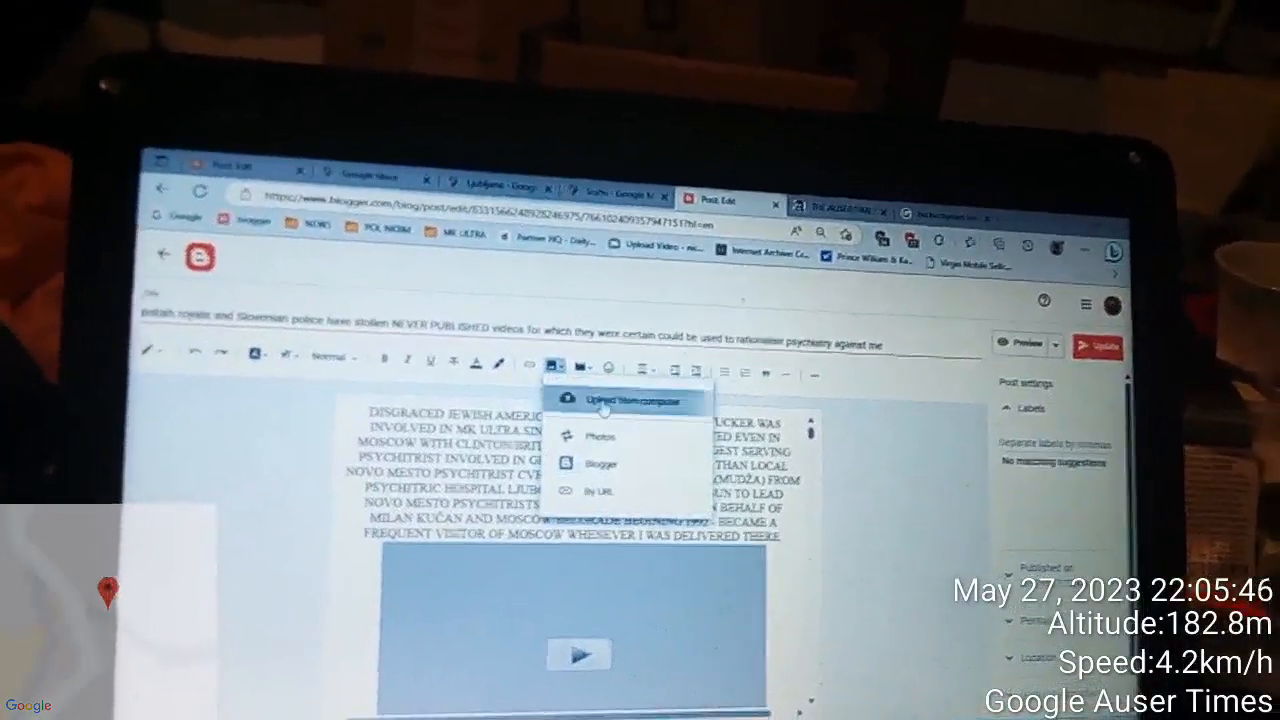
{"action": "left_click", "coordinate": [624, 400]}
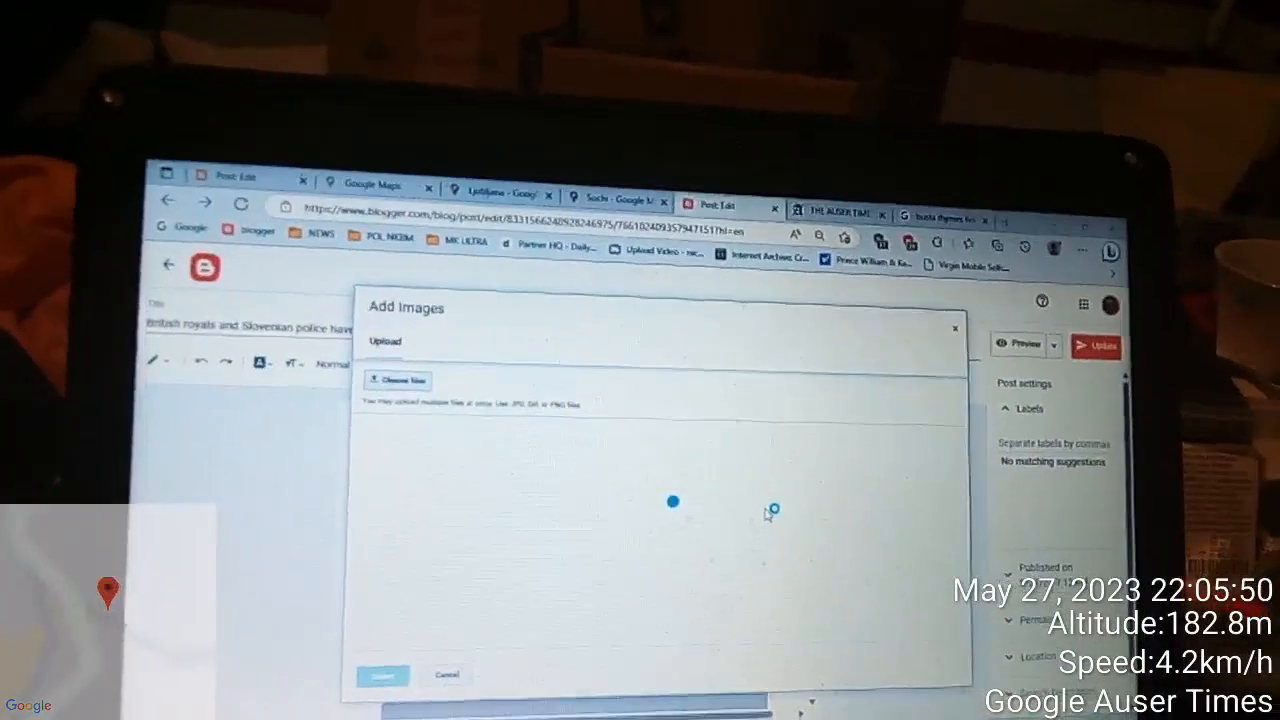
{"action": "left_click", "coordinate": [398, 380]}
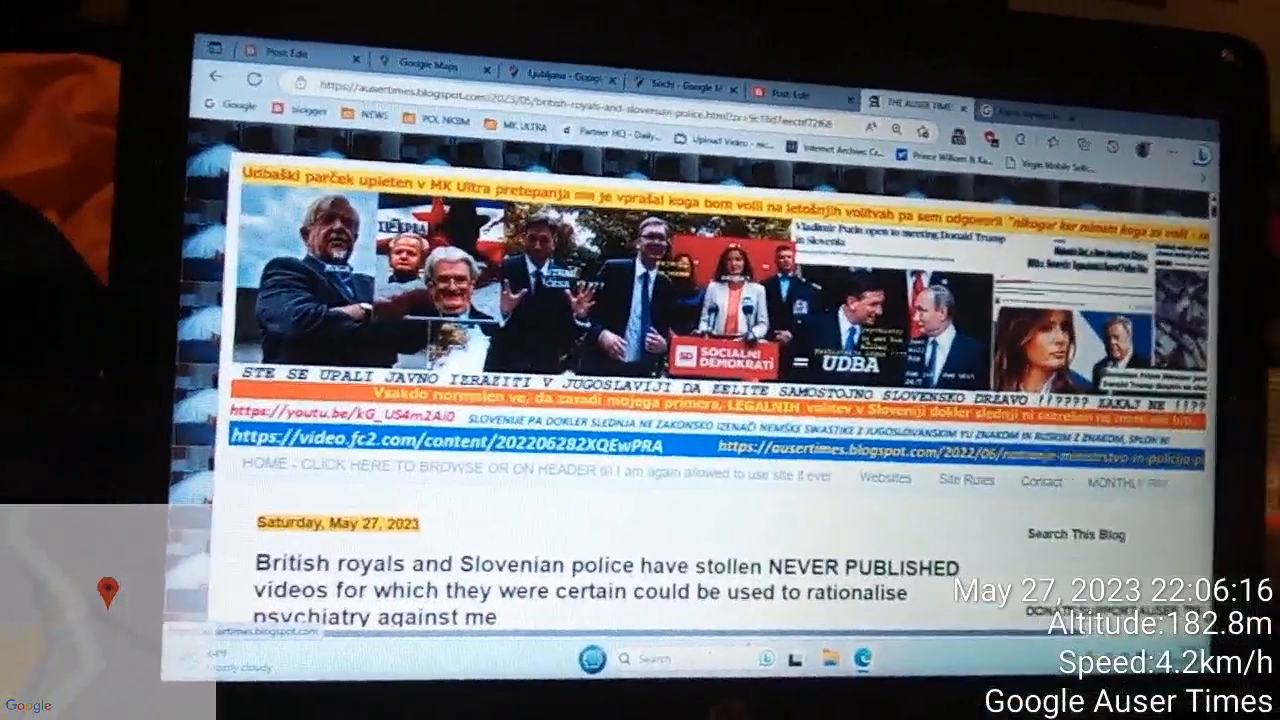
- Scroll the live post down to its text, the new Jewish Telegraphic Agency photo and the YouTube video
{"action": "scroll", "scroll_direction": "down", "scroll_amount": 3}
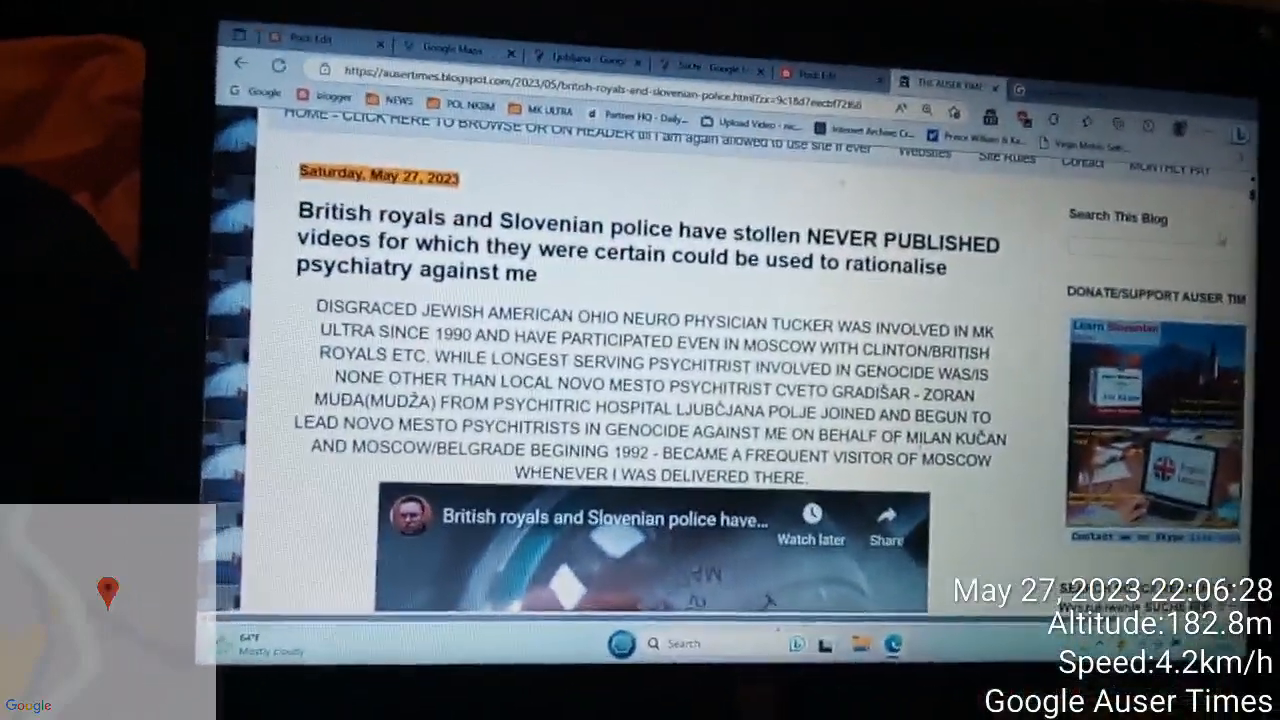
{"action": "scroll", "scroll_direction": "down", "scroll_amount": 3}
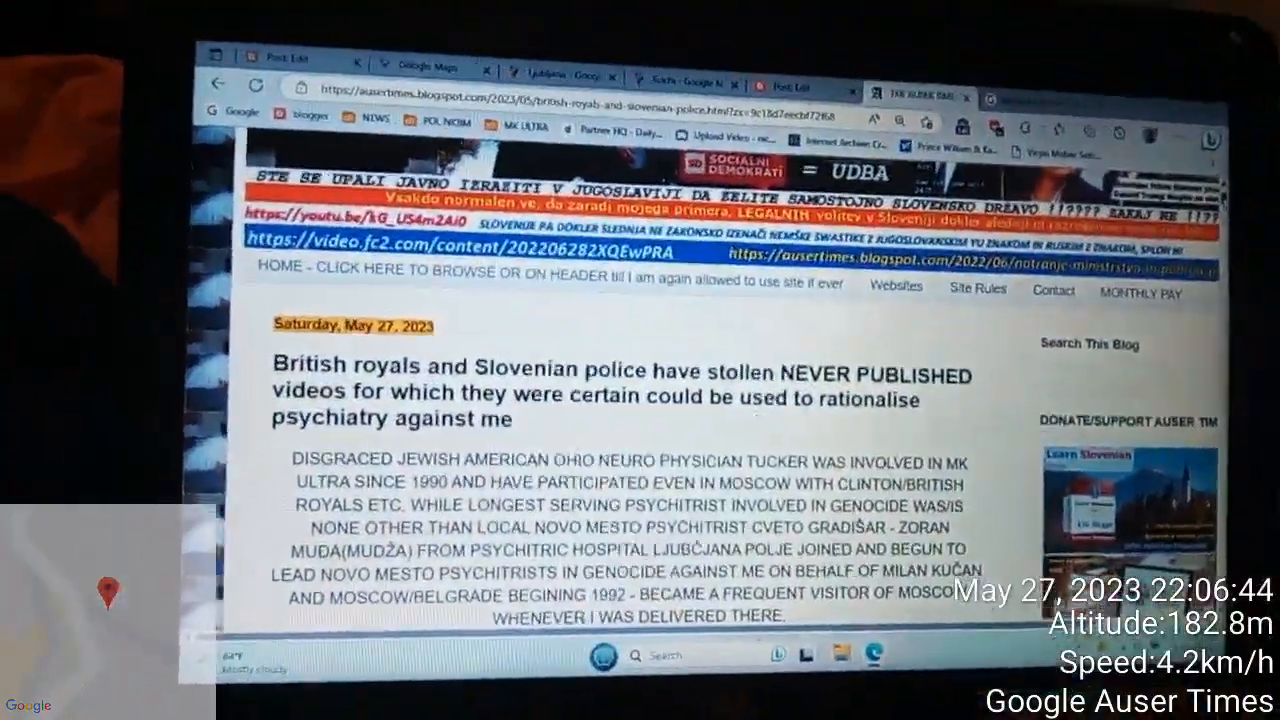
{"action": "scroll", "scroll_direction": "down", "scroll_amount": 3}
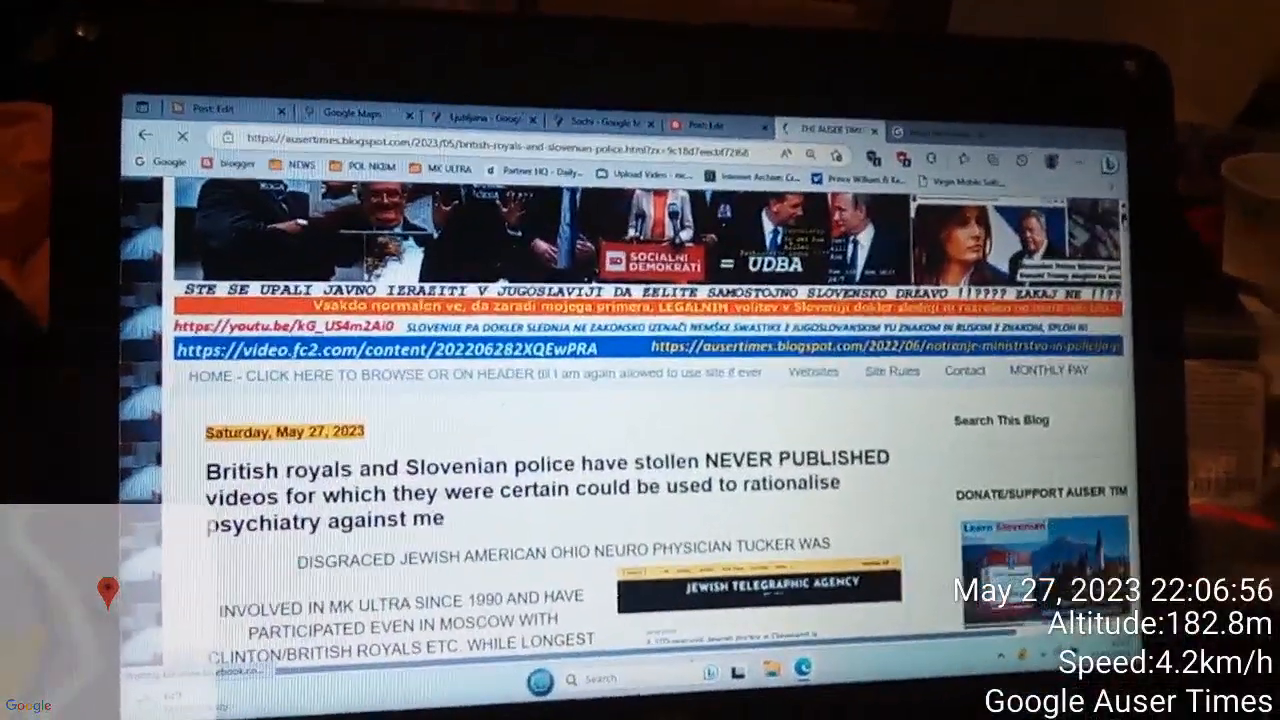
{"action": "scroll", "scroll_direction": "down", "scroll_amount": 3}
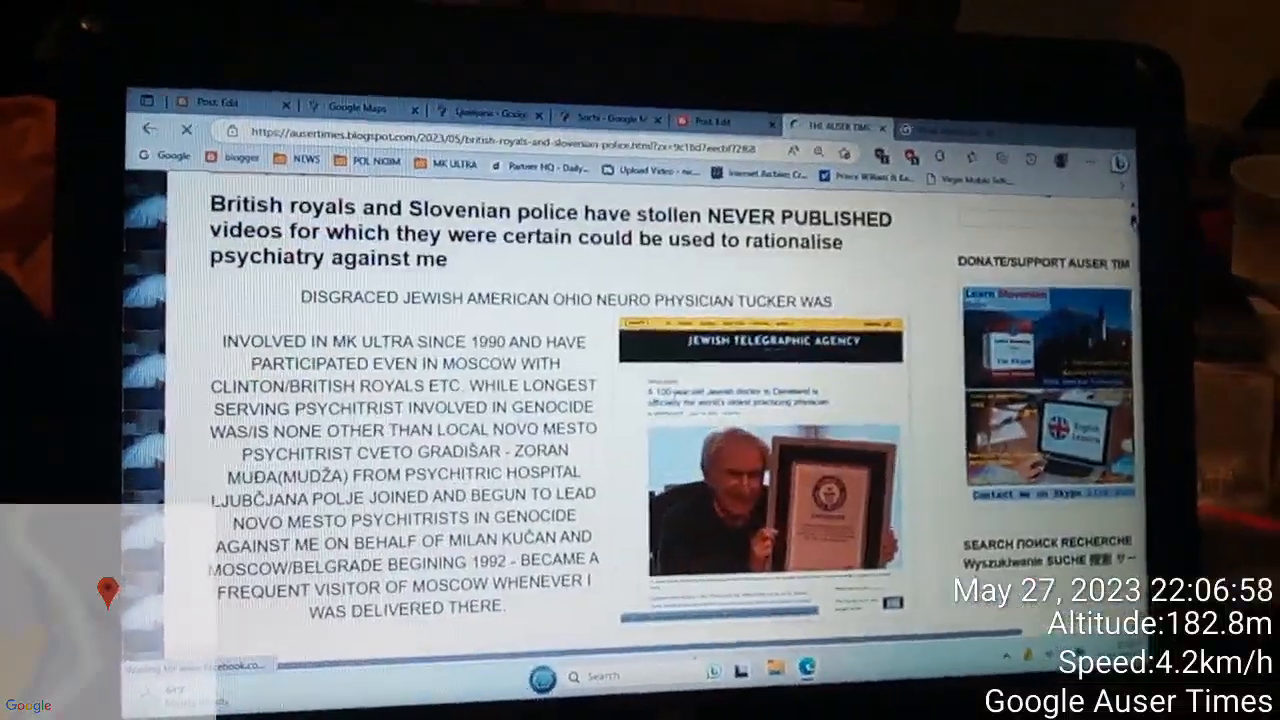
{"action": "scroll", "scroll_direction": "down", "scroll_amount": 3}
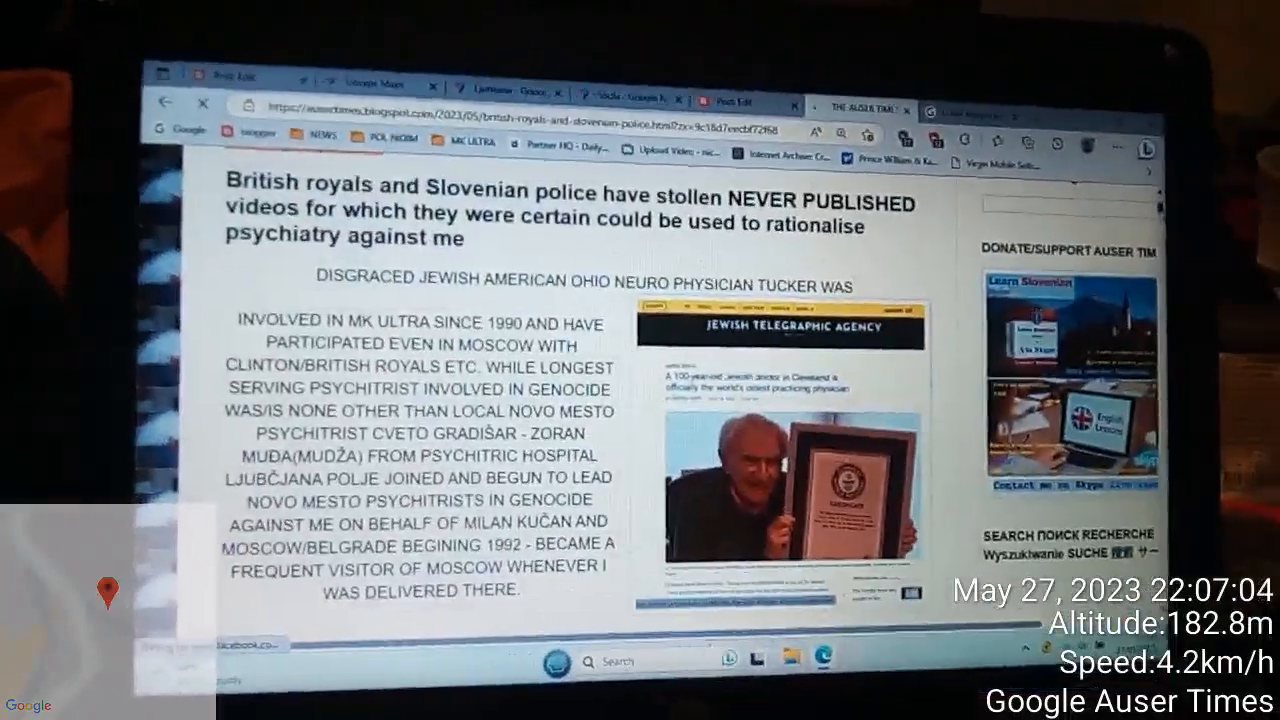
{"action": "scroll", "scroll_direction": "down", "scroll_amount": 3}
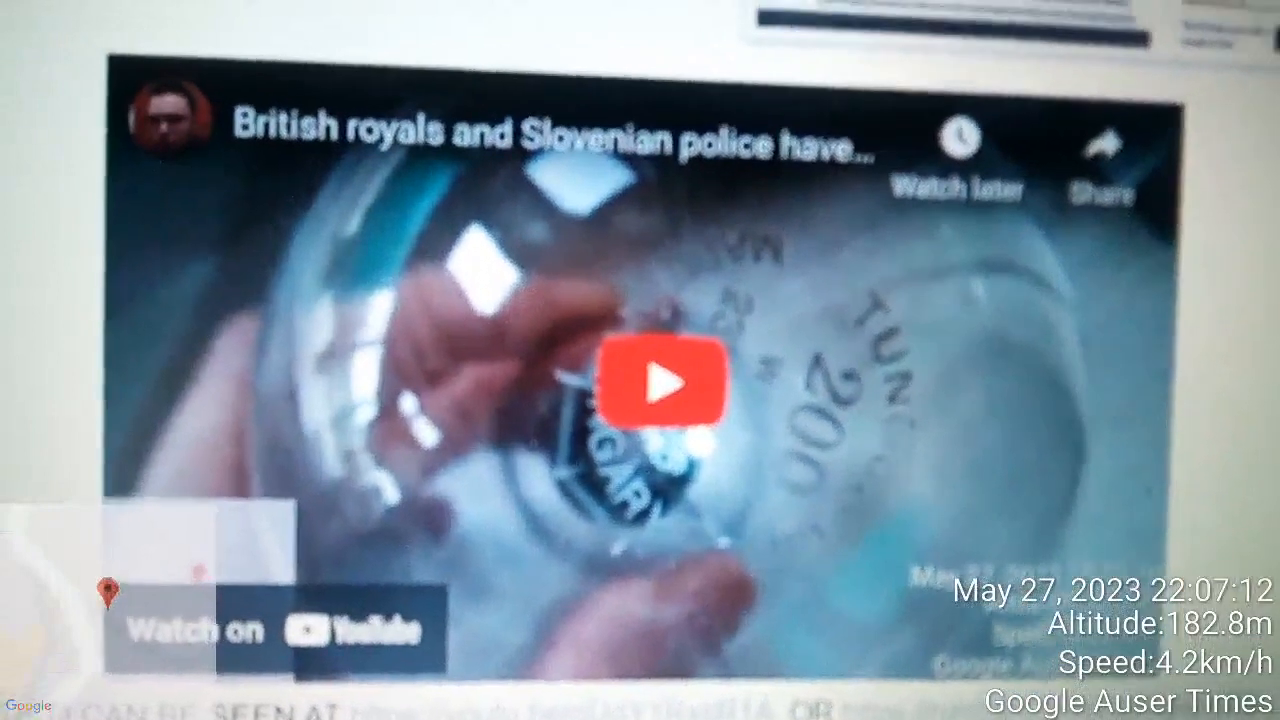
- Follow a blog link from the post, reaching the Sensitive Content Warning page again
{"action": "left_click", "coordinate": [664, 384]}
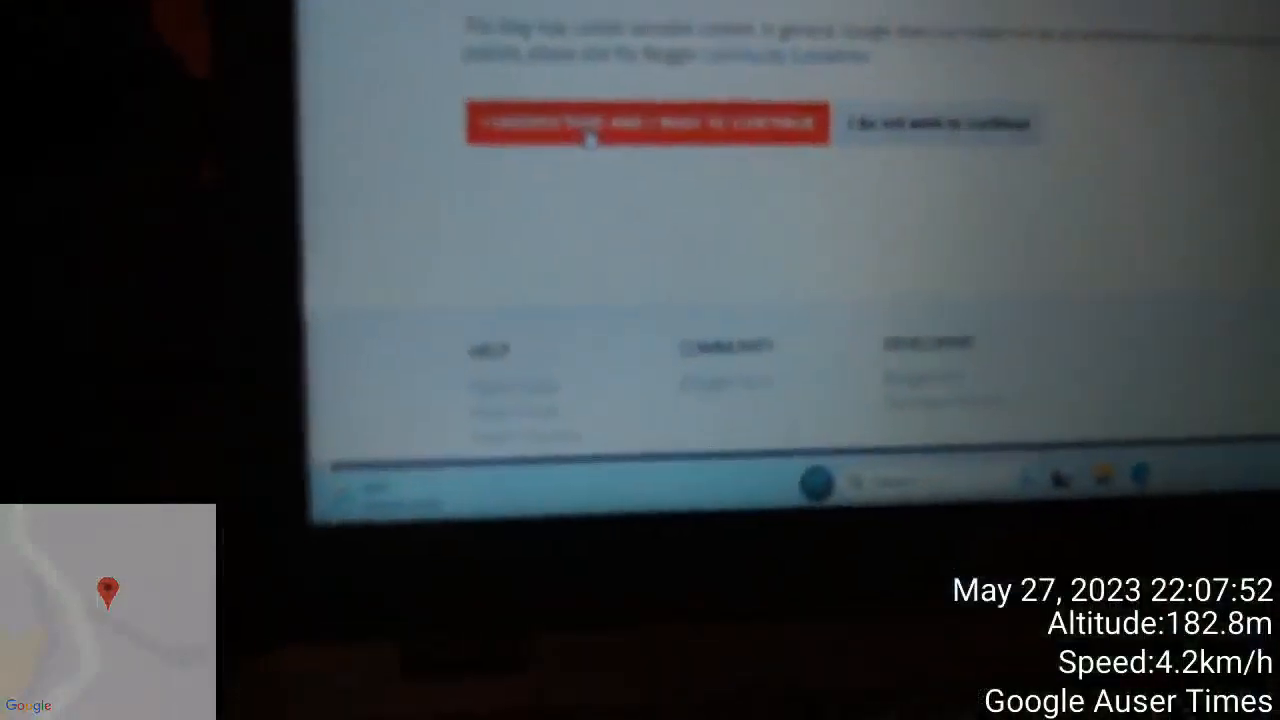
- Confirm 'I understand and I wish to continue' so the blog's main page begins loading
{"action": "left_click", "coordinate": [648, 122]}
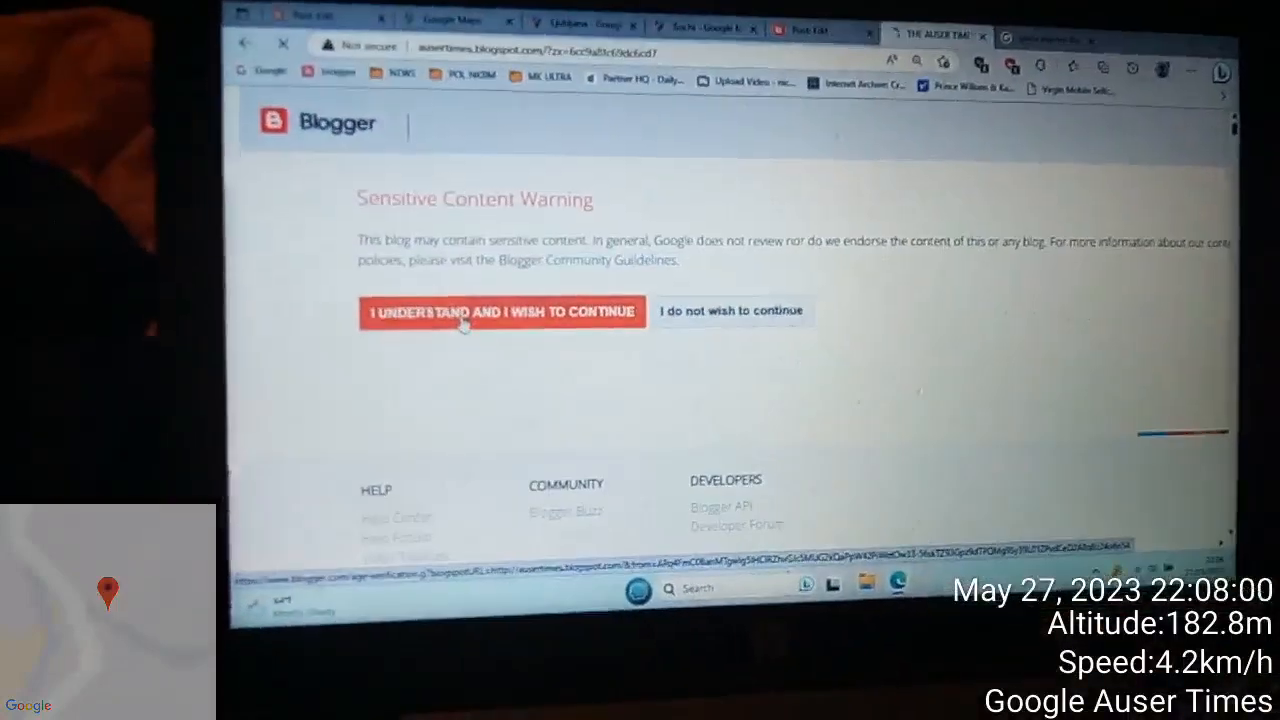
{"action": "left_click", "coordinate": [500, 312]}
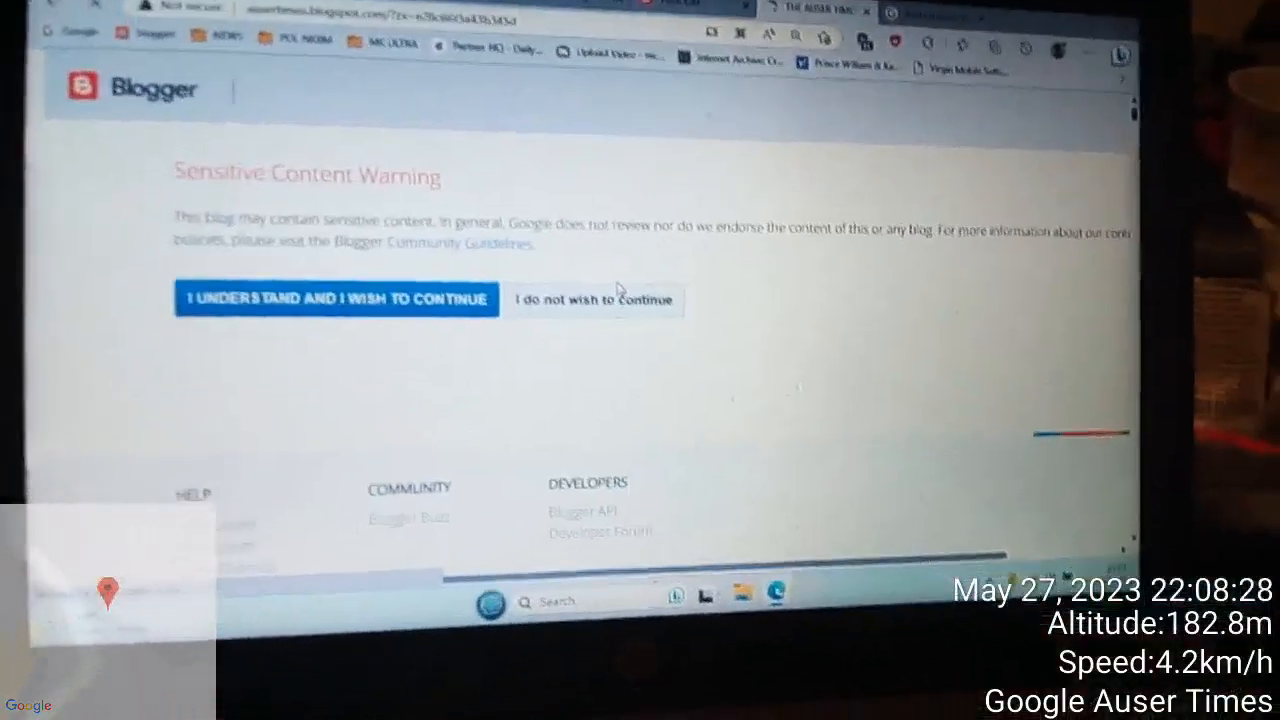
{"action": "left_click", "coordinate": [336, 300]}
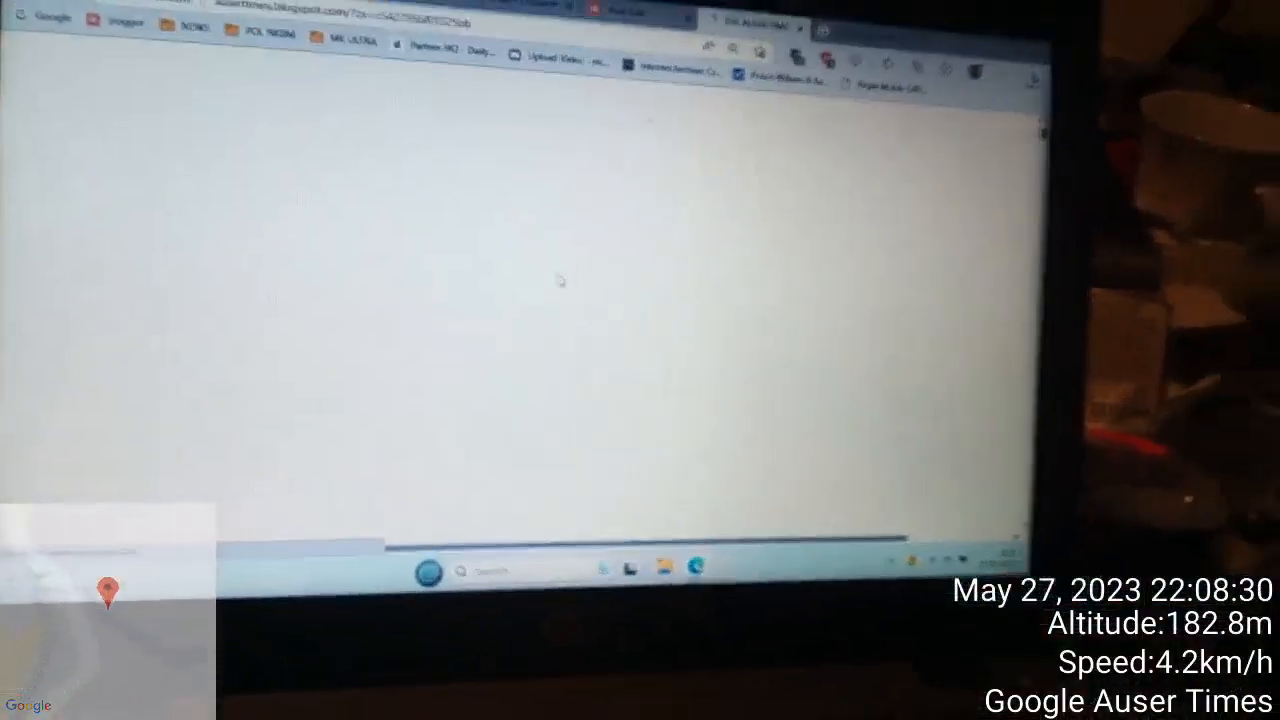